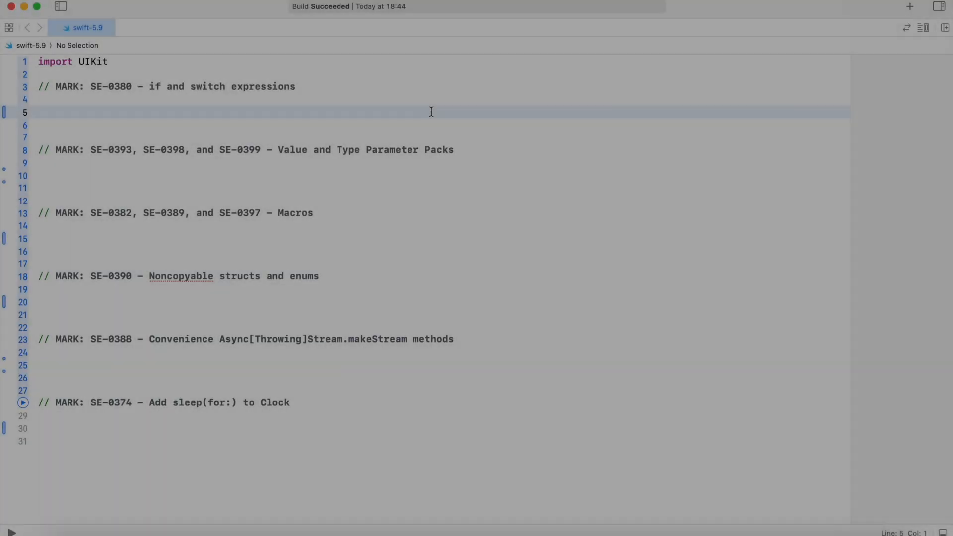
# - Declare let number = 2 and an if-expression assigning "Even" or "Odd" to result
pyautogui.write('let number = 2')
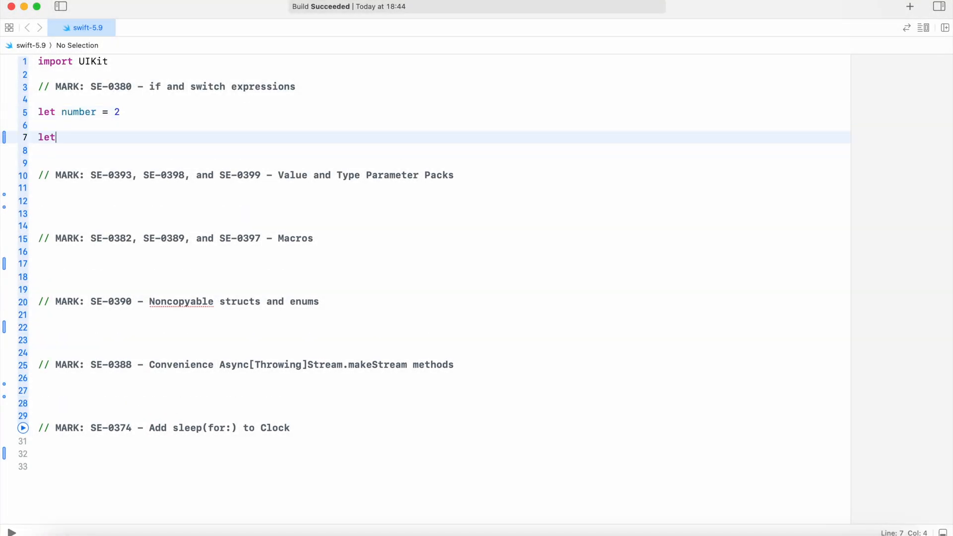
pyautogui.write('result = if number % 2 == 0')
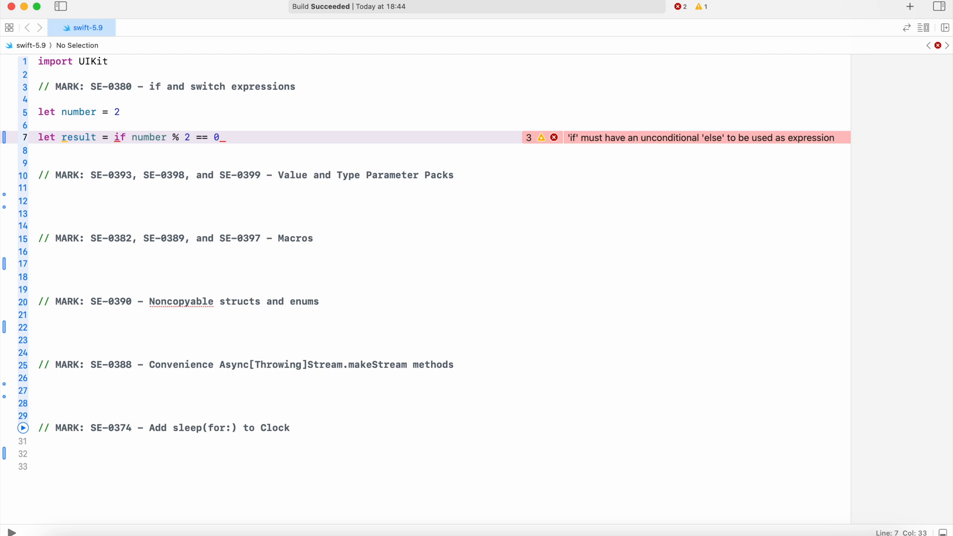
pyautogui.write('{ "Even" } else { "Odd" }')
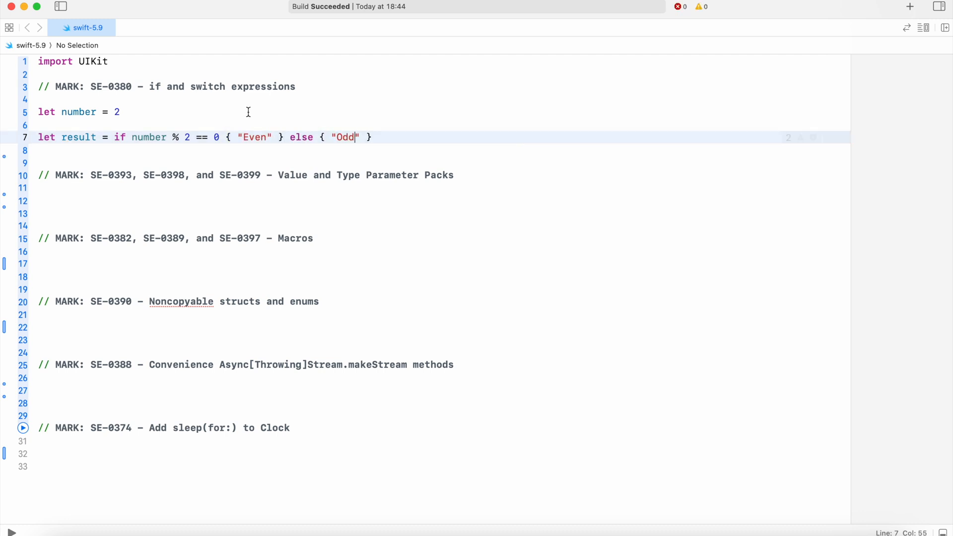
# - Add a switch expression over number ranges with default "Out of range" assigned to switchResult
pyautogui.write('let switchResult = switch number {')
pyautogui.write('case 21...30: "From 21 to 30')
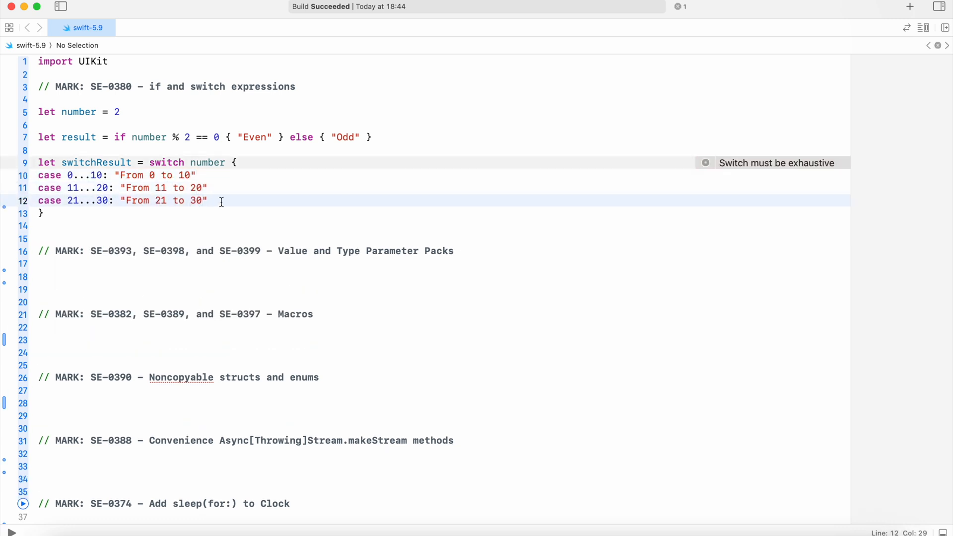
pyautogui.write('default: "Out of range"')
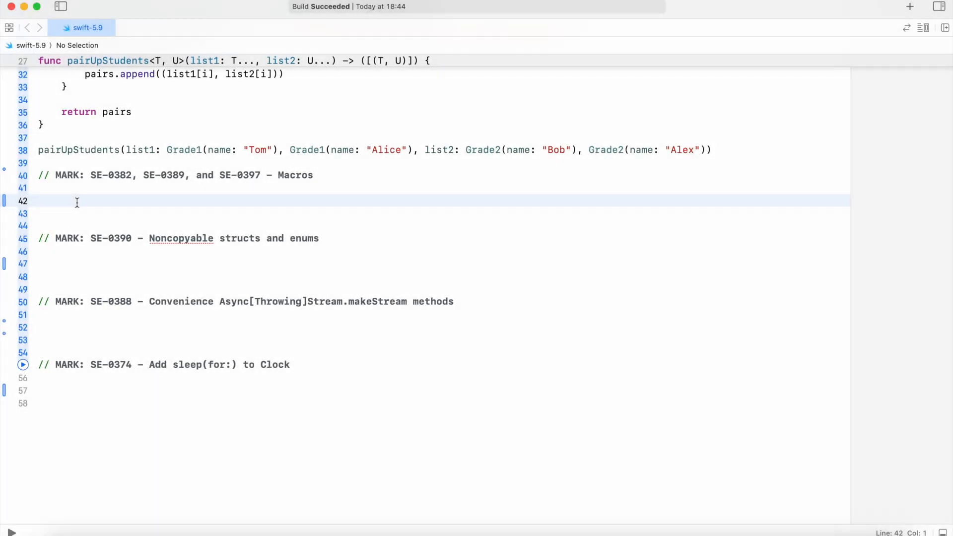
pyautogui.click(38, 201)
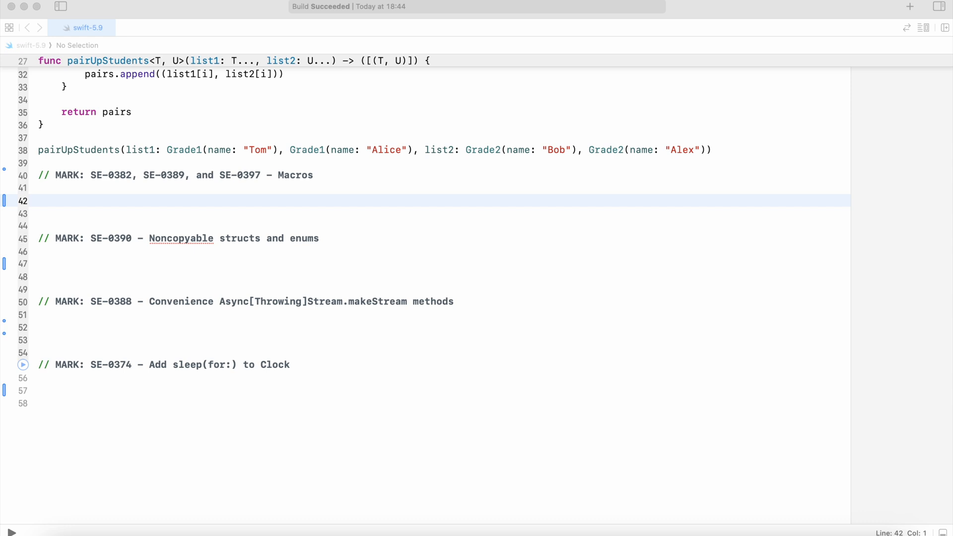
pyautogui.write('@freestanding(expression)')
pyautogui.click(441, 213)
pyautogui.write('//public macro URL(_ stringLiteral: String) -> URL = #externalMacro(module: "MyMacrosPlugin", type: "URLMacro')
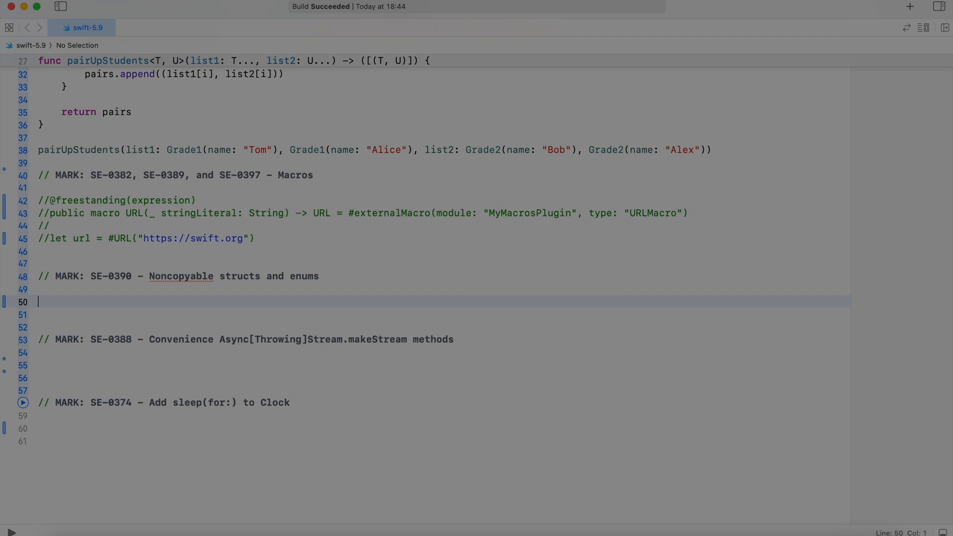
# - Define struct User: ~Copyable with a name String property
pyautogui.write('struct')
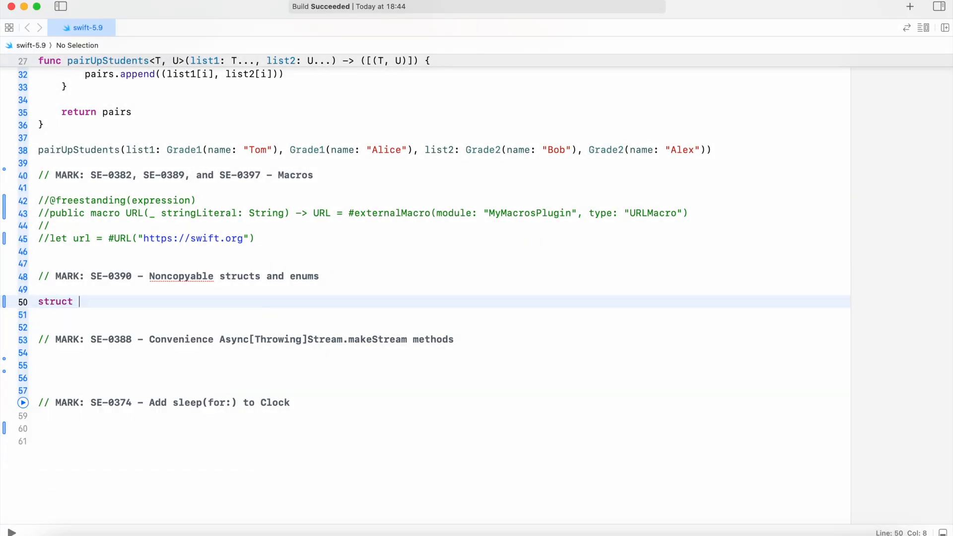
pyautogui.write('User: ~Copyable {')
pyautogui.click(444, 365)
pyautogui.write('var continua')
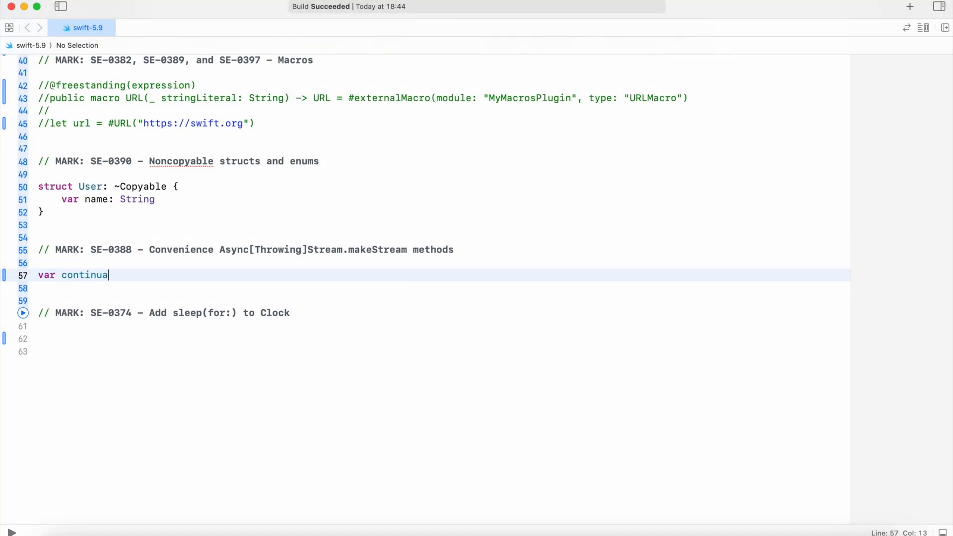
# - Declare a continuation variable and an AsyncStream<String> whose closure captures it
pyautogui.write('tion: AsyncStream<String>.Continuation!')
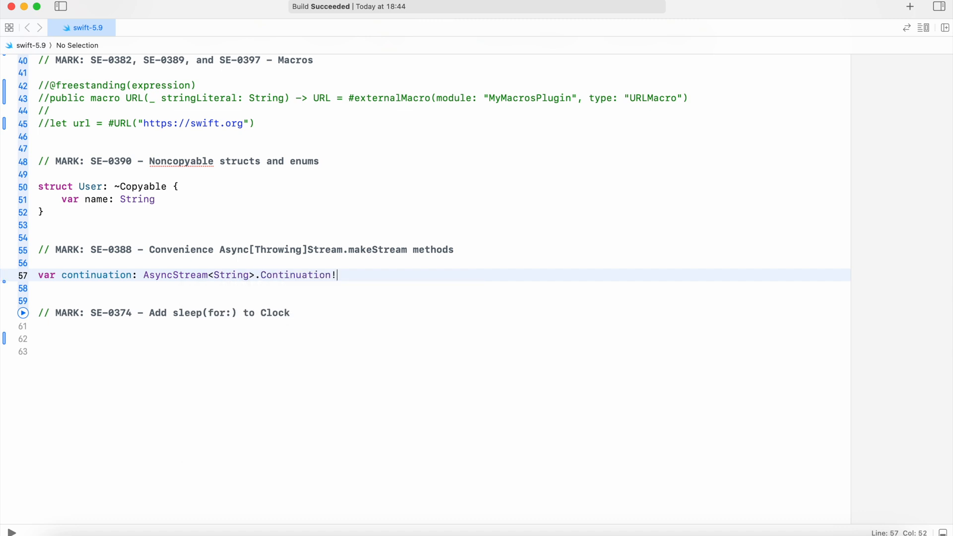
pyautogui.write('let stream = AsyncStream<String>')
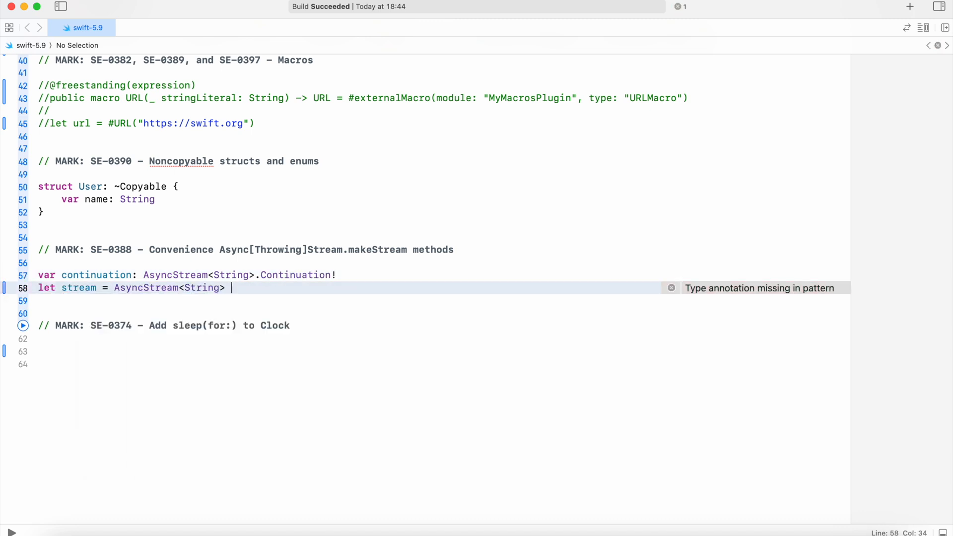
pyautogui.write('{ continuation = $0 }')
pyautogui.write('let (stream1, continuation1')
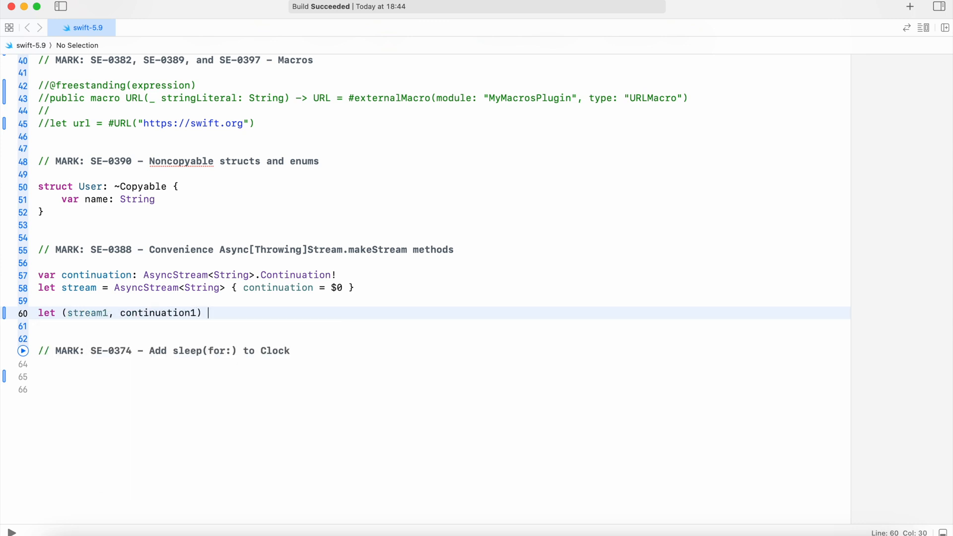
# - Create the (stream1, continuation1) pair with AsyncStream.makeStream(of: String.self)
pyautogui.write('= AsyncStream.makeStream()')
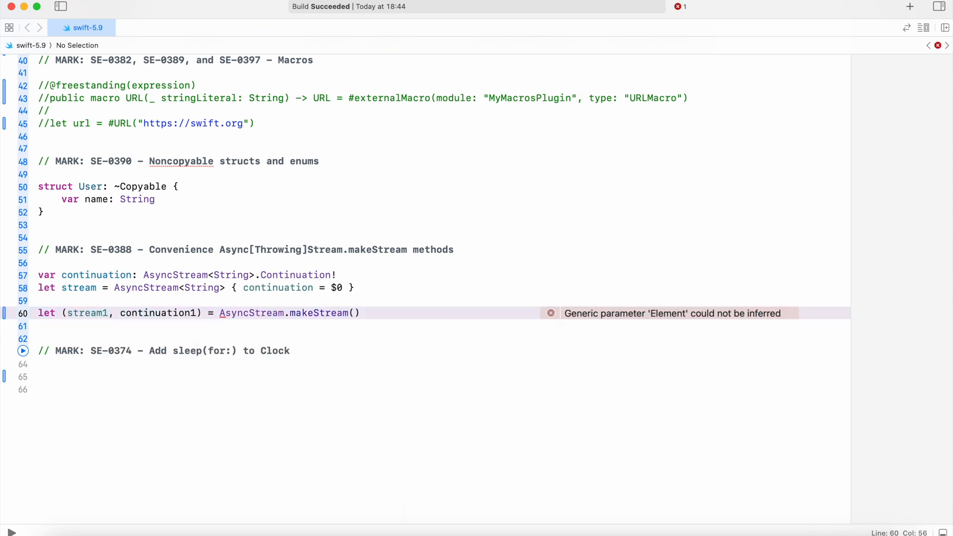
pyautogui.write('of: String.self')
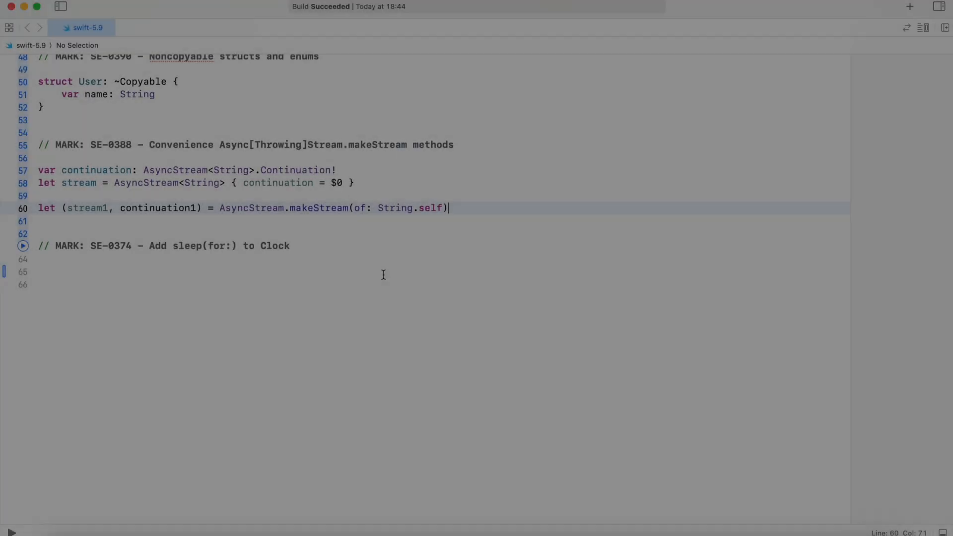
# - Write try await Task.sleep(for: .seconds(1), tolerance: .seconds(0.5))
pyautogui.write('try await Task.sleep(for: .seconds(1), tolerance: .seconds(0.5')
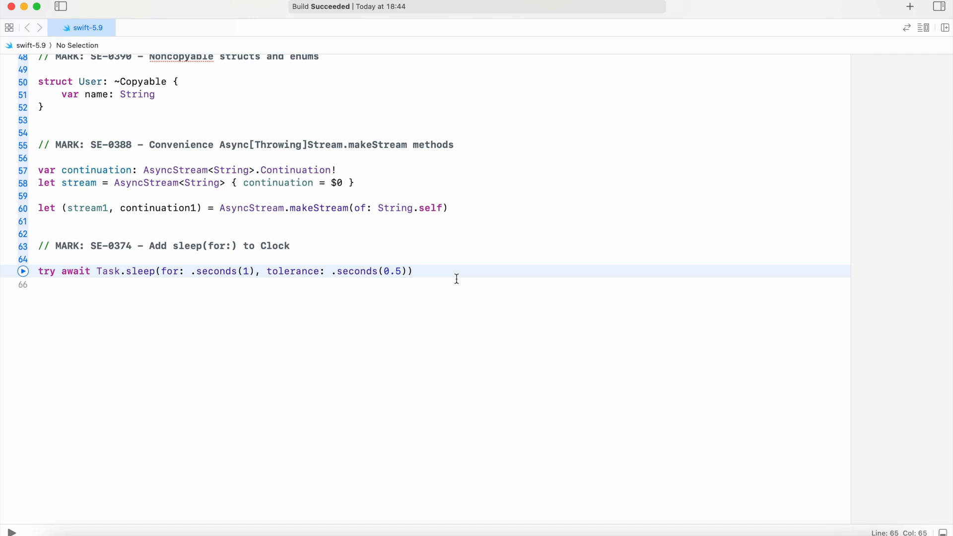
pyautogui.click(412, 271)
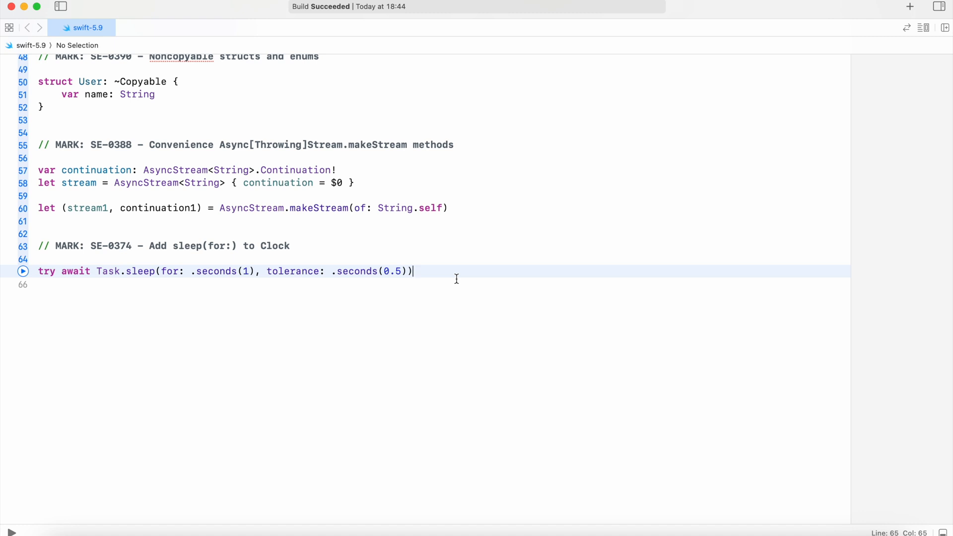